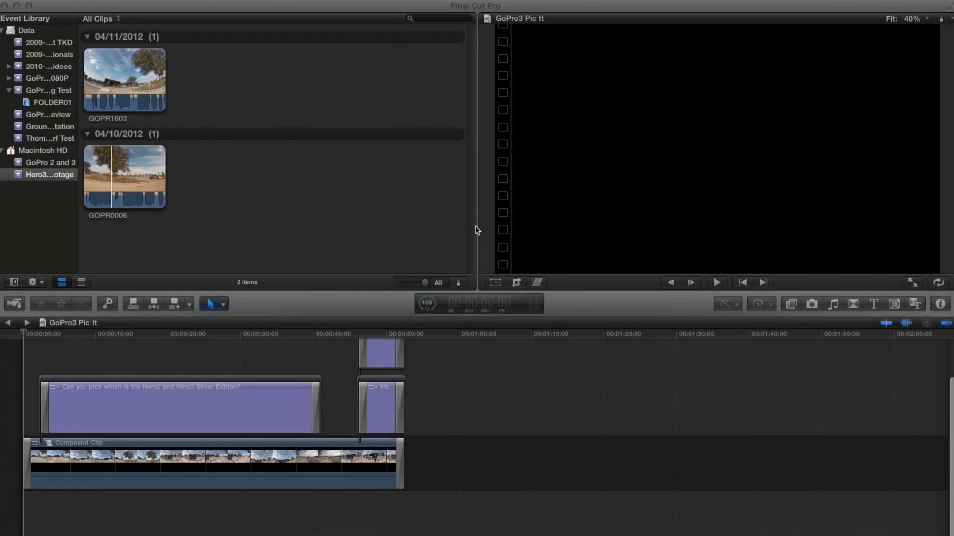
mouse_move(106, 347)
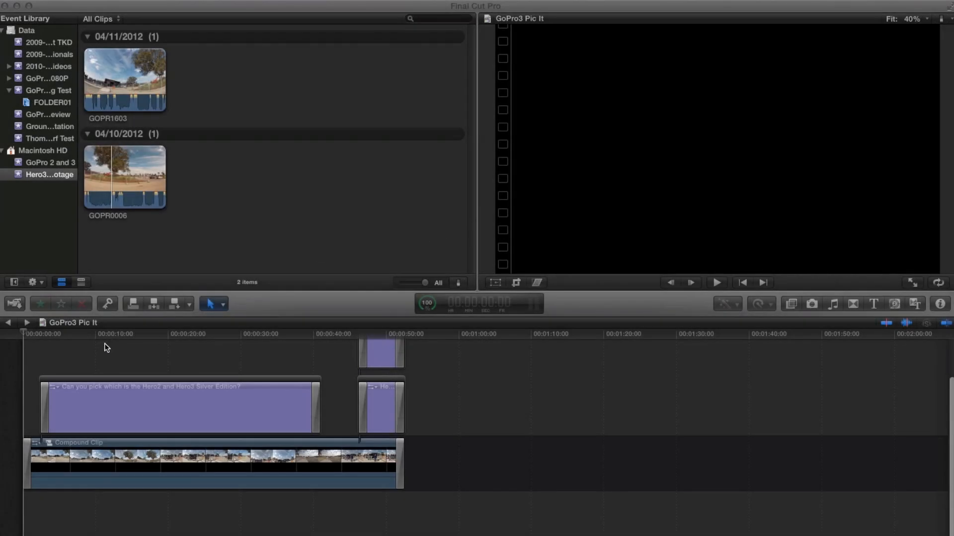
mouse_move(86, 360)
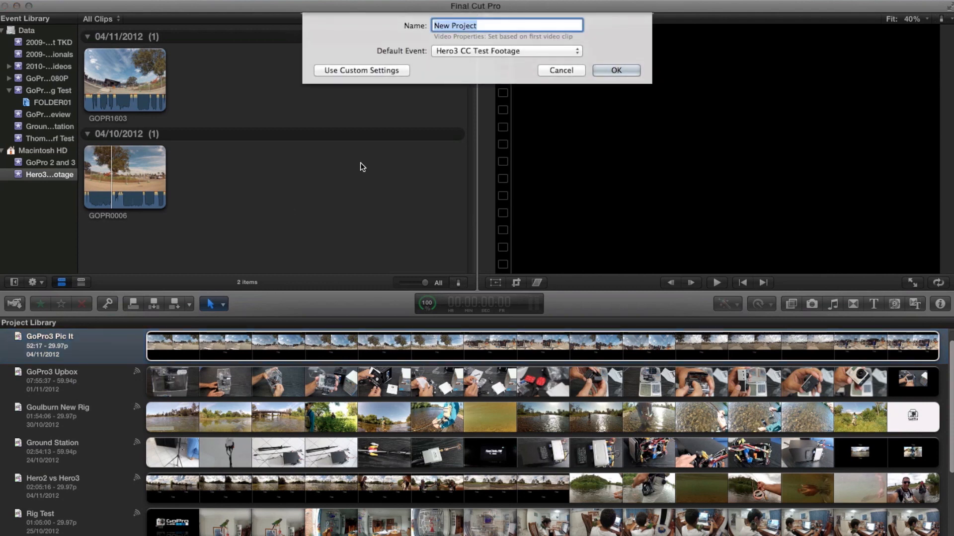
Create an empty project named 'New' and preview clips GOPR0006 and GOPR1603
type("New")
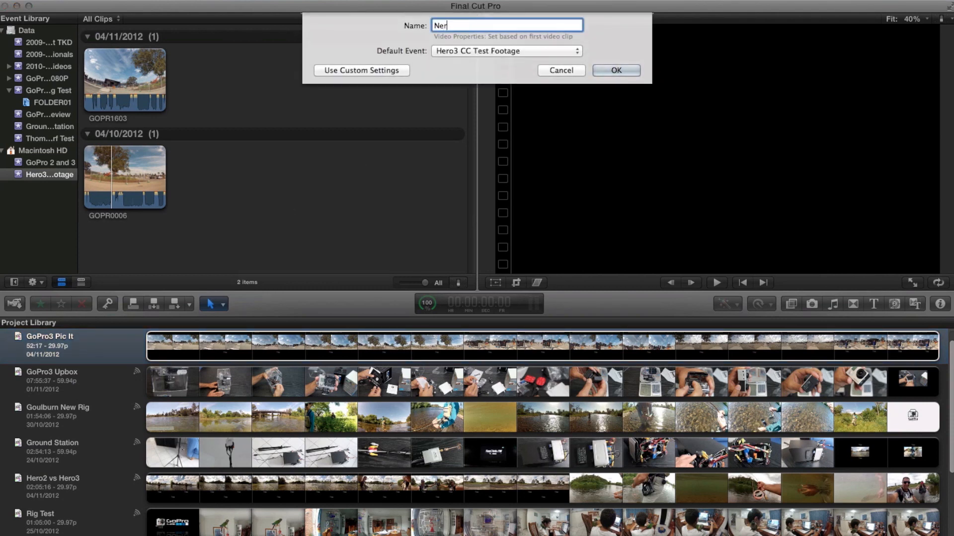
type("New")
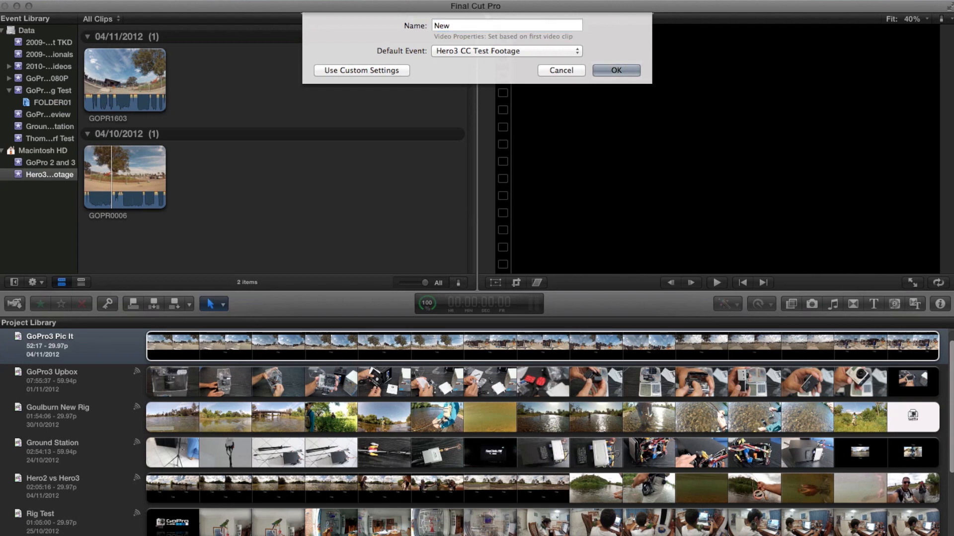
left_click(615, 70)
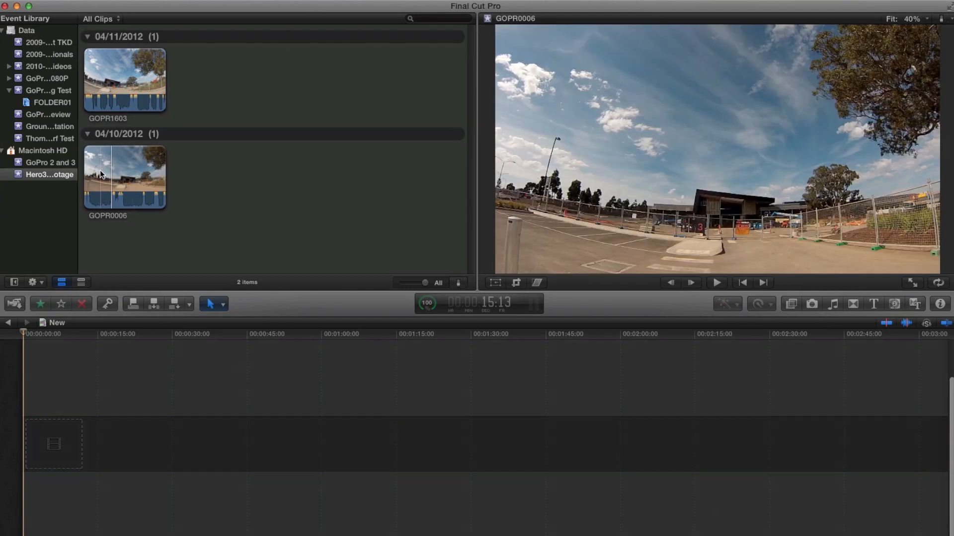
mouse_move(109, 177)
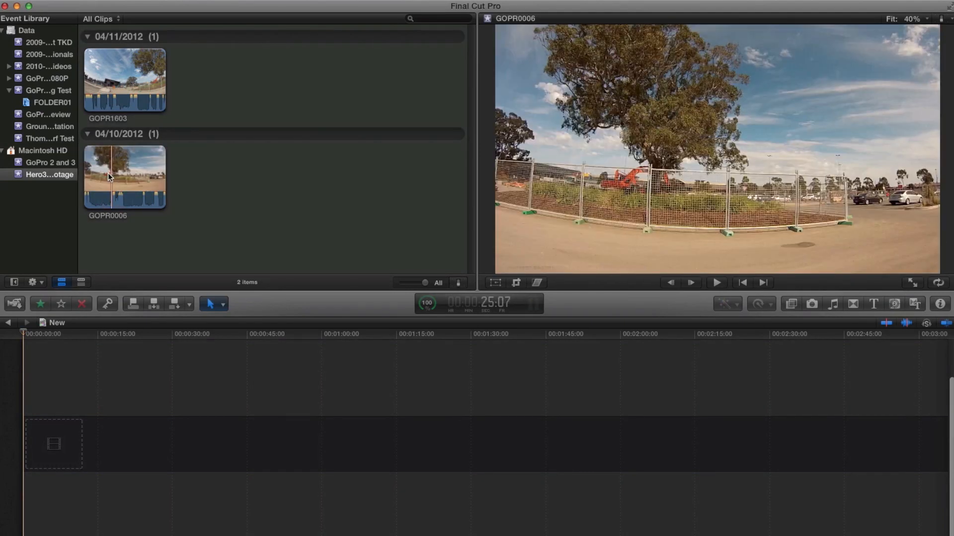
mouse_move(139, 197)
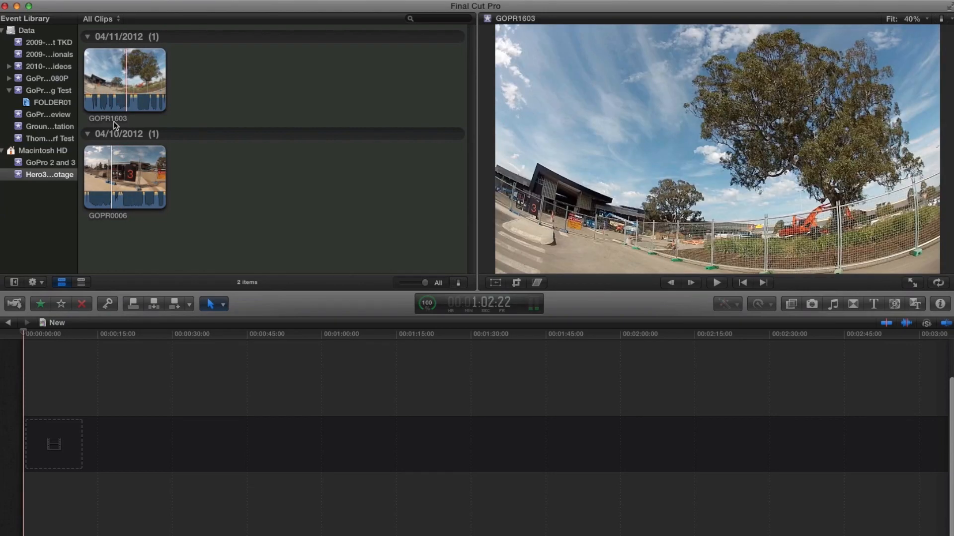
mouse_move(125, 126)
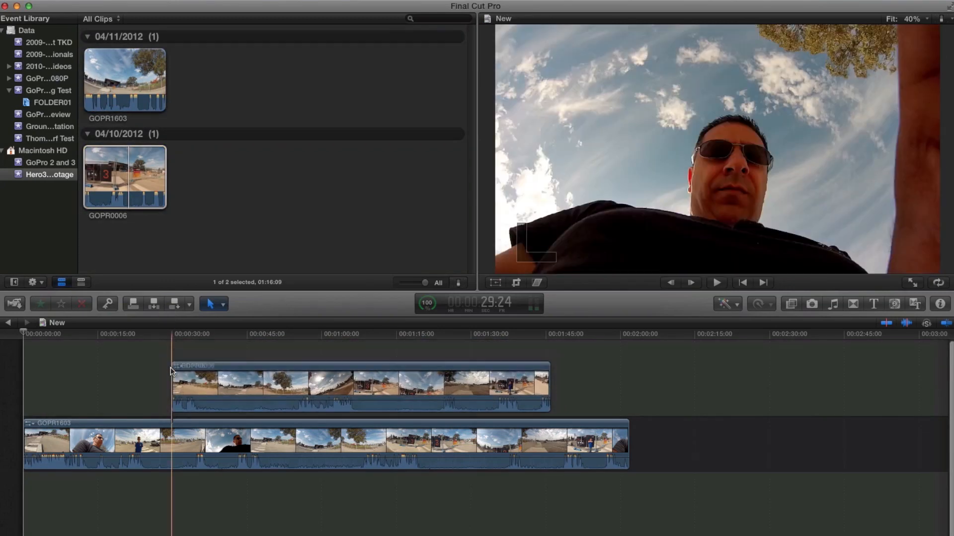
Offset the connected GOPR0006 later above GOPR1603 so both clips' action lines up
left_click(304, 387)
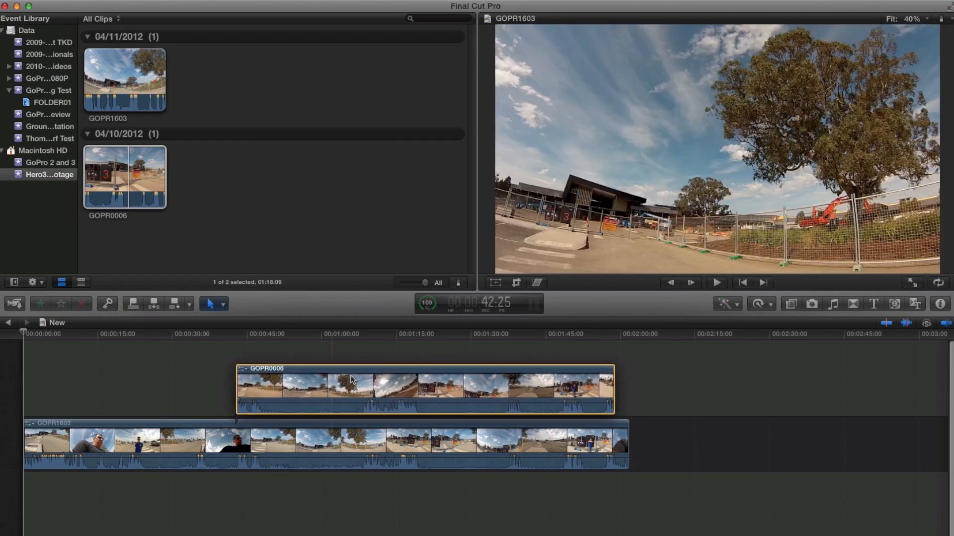
left_click(515, 333)
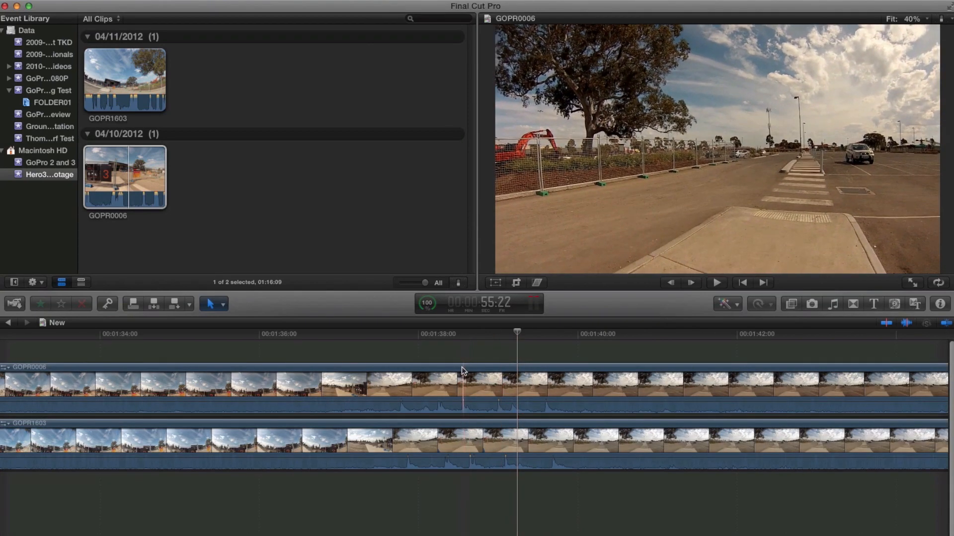
left_click(468, 383)
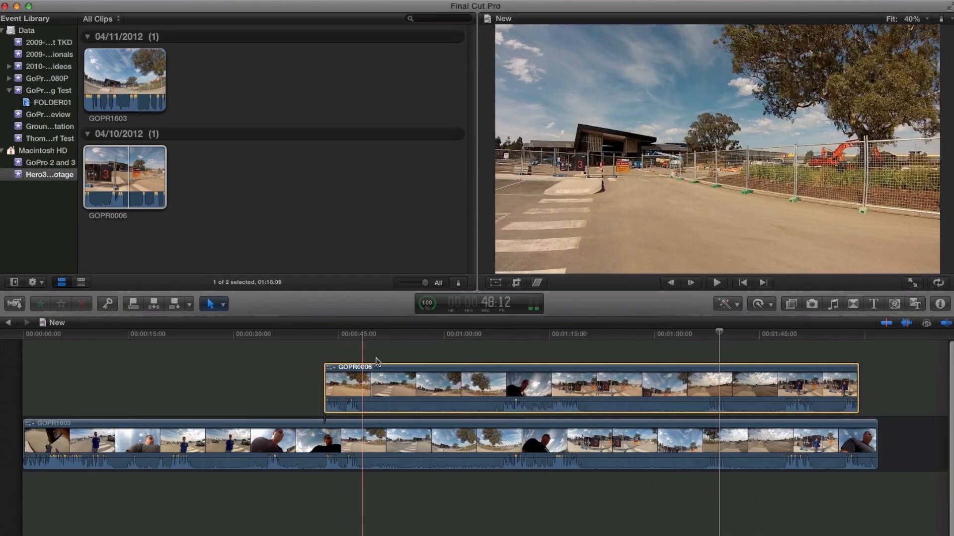
left_click(380, 333)
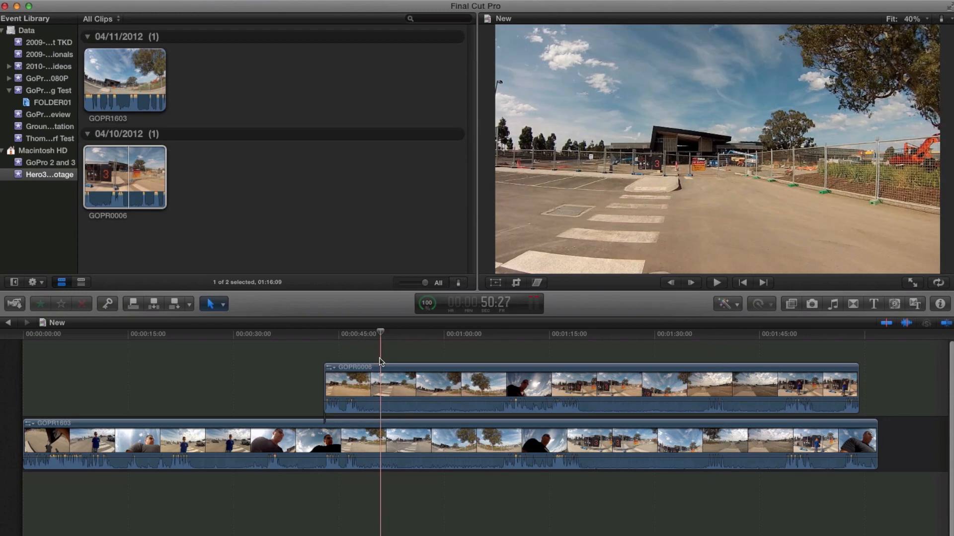
left_click(209, 304)
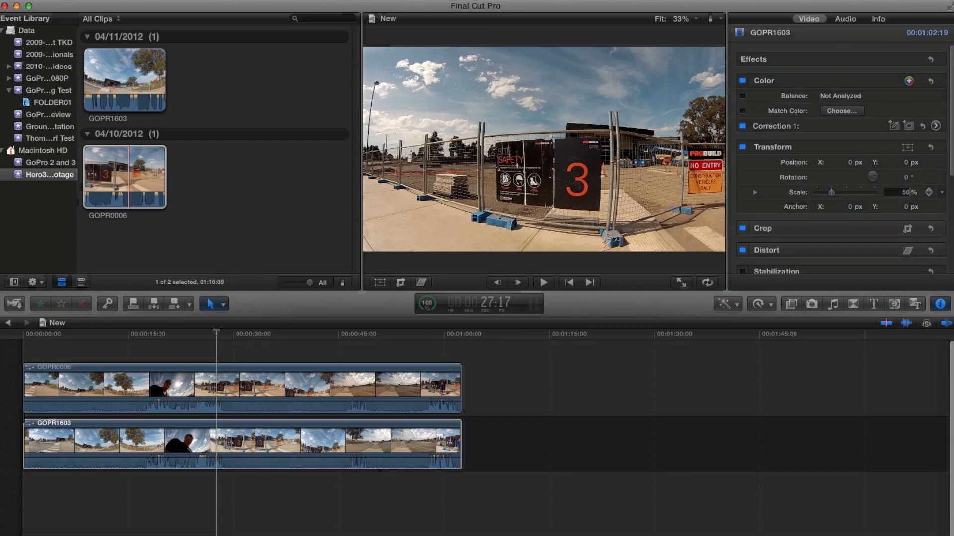
Scale both clips to 50%, with GOPR1603 at X 482 and GOPR0006 at X -477.2
left_click(907, 192)
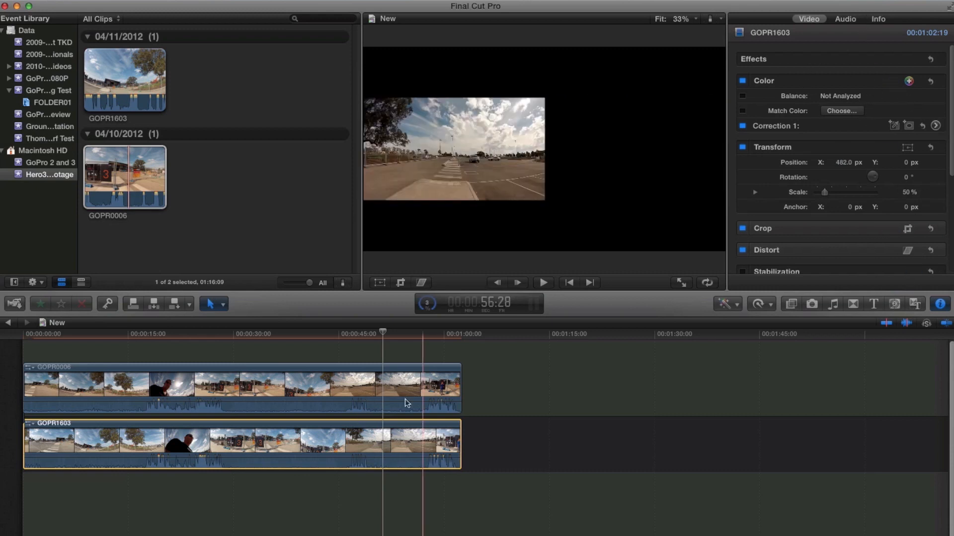
left_click(315, 387)
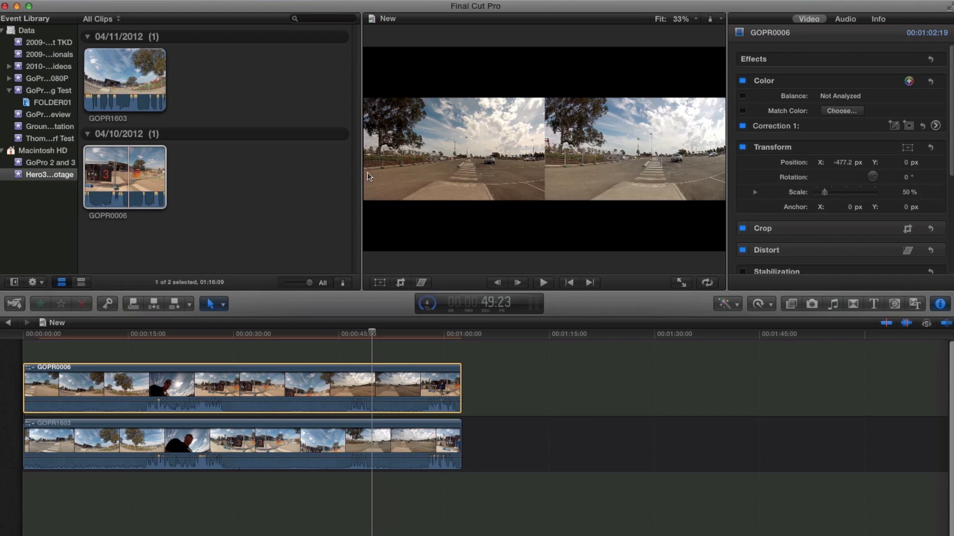
left_click(124, 177)
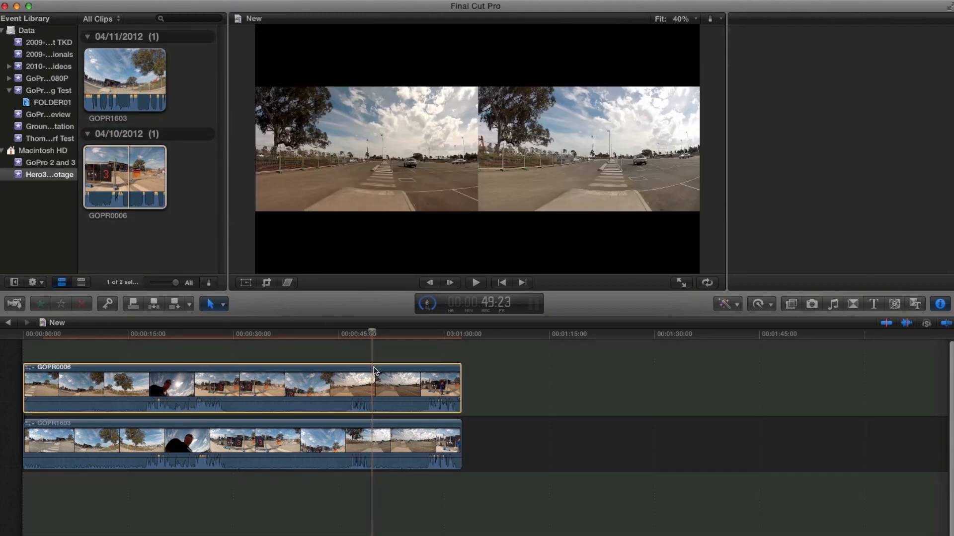
Give GOPR0006 a Correction 1 exposure adjustment of Global 5% and Shadows -1%
left_click(938, 304)
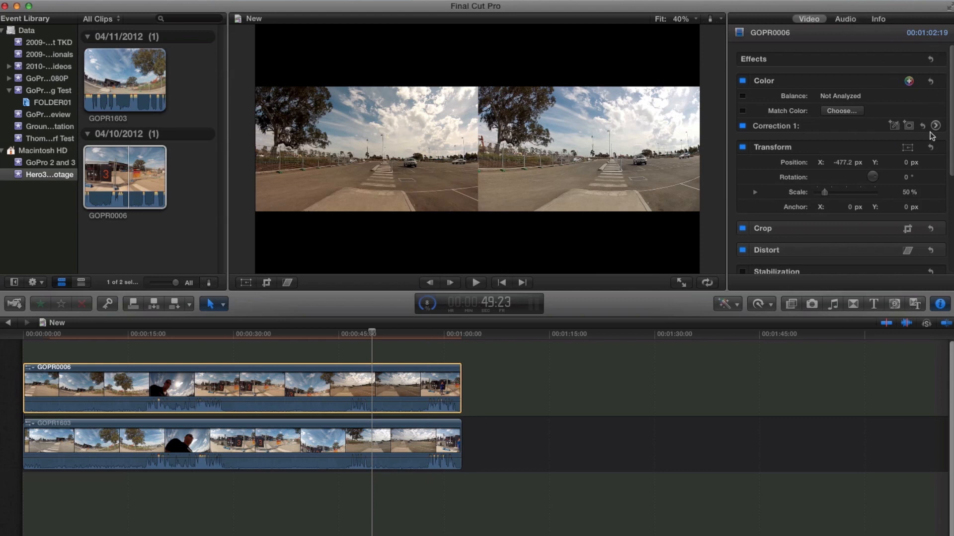
left_click(935, 126)
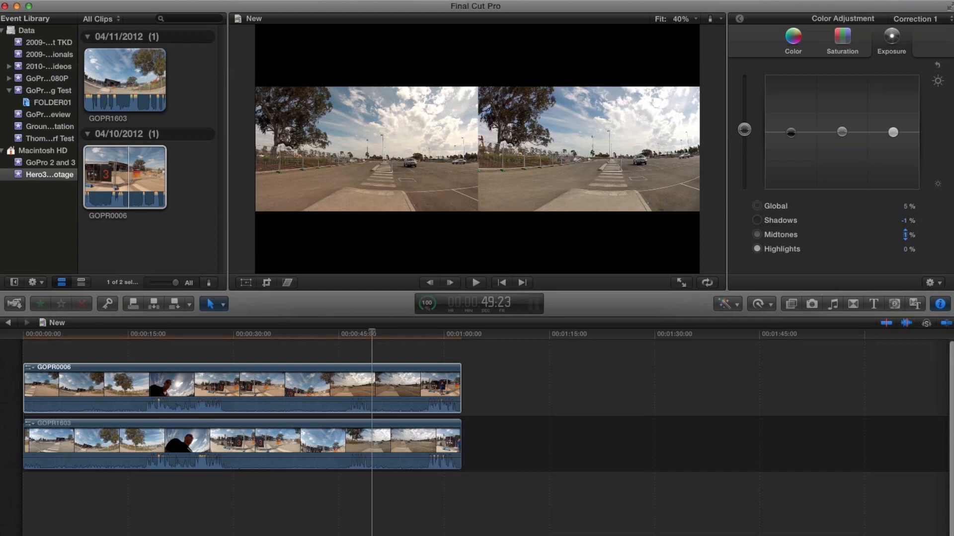
left_click(906, 233)
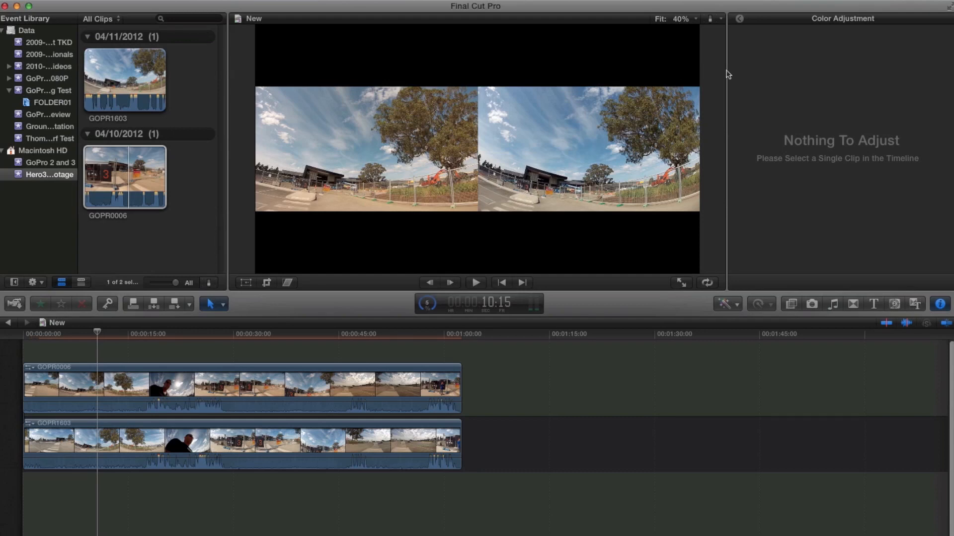
Set GOPR0006's Color Board global saturation to -13%
left_click(103, 383)
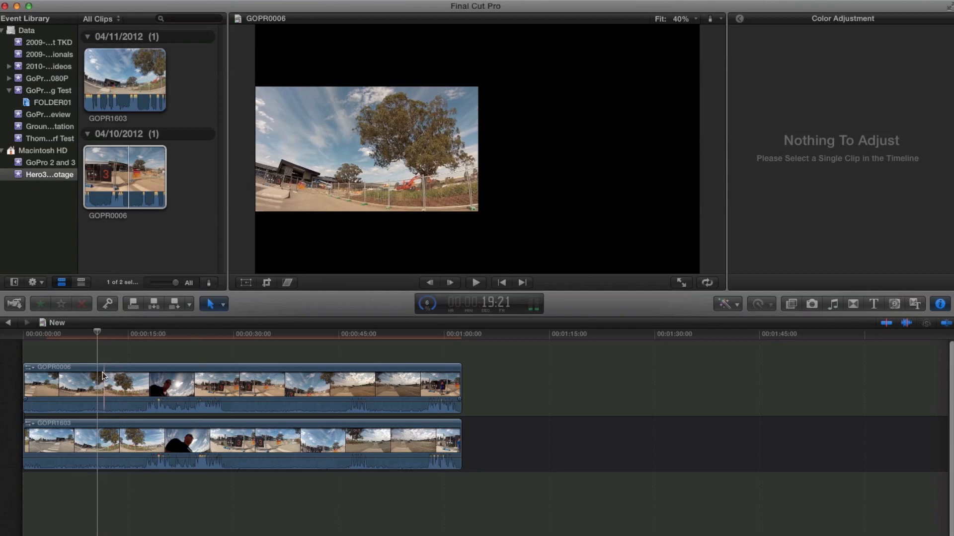
left_click(244, 388)
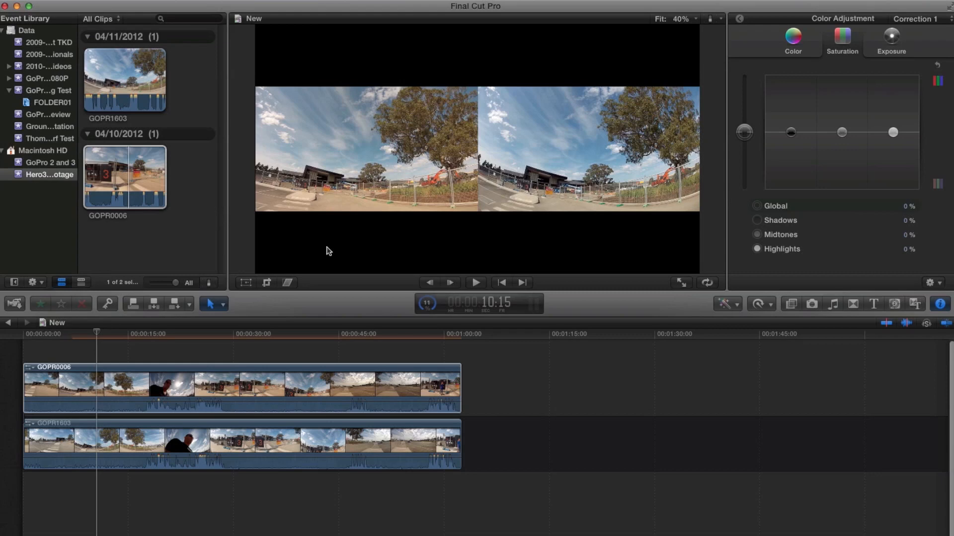
left_click(97, 390)
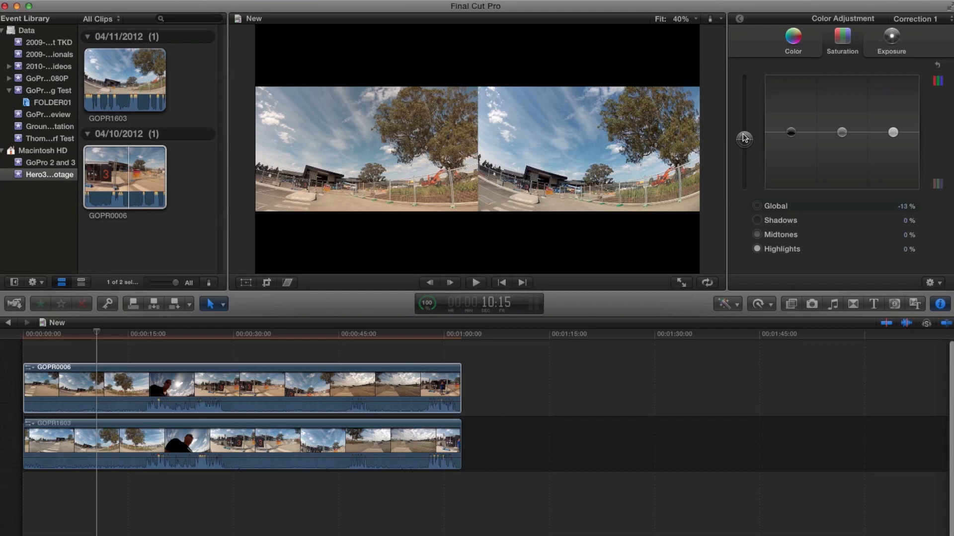
mouse_move(705, 152)
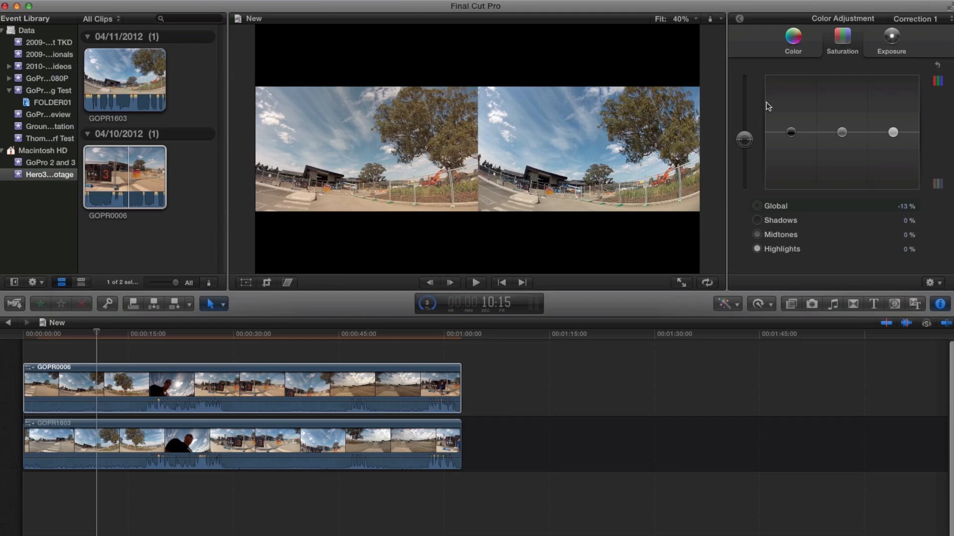
Tint GOPR0006's highlights to a 224° blue at 14% on the Color tab
left_click(792, 37)
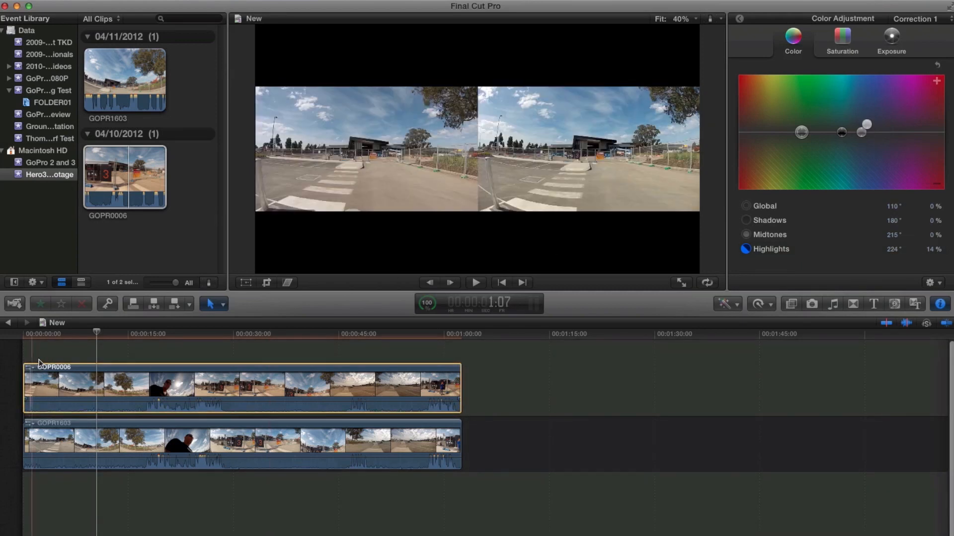
left_click(476, 282)
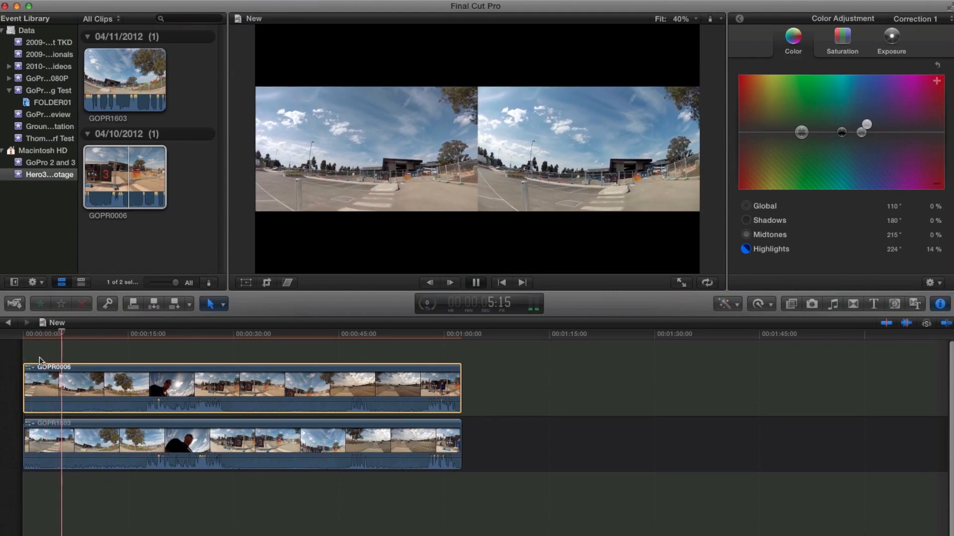
left_click(476, 283)
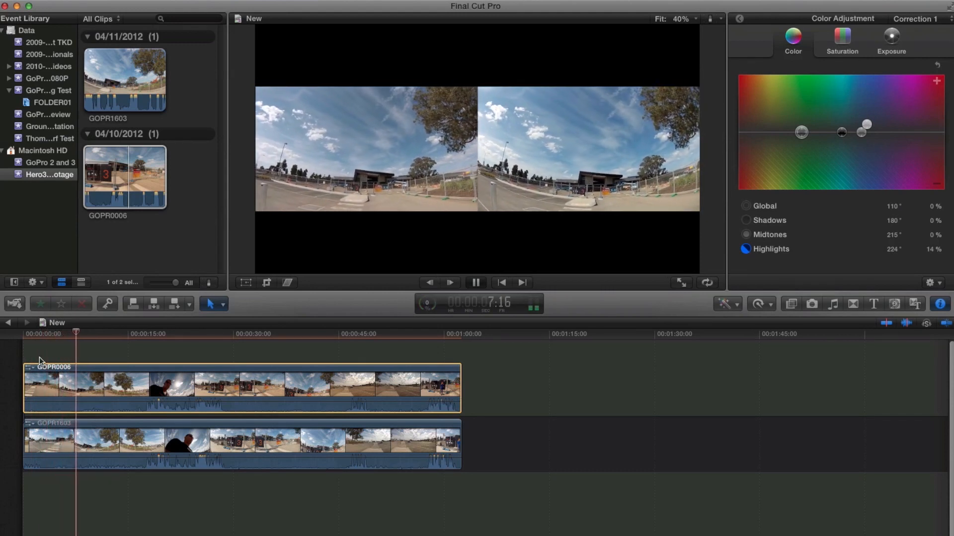
left_click(476, 282)
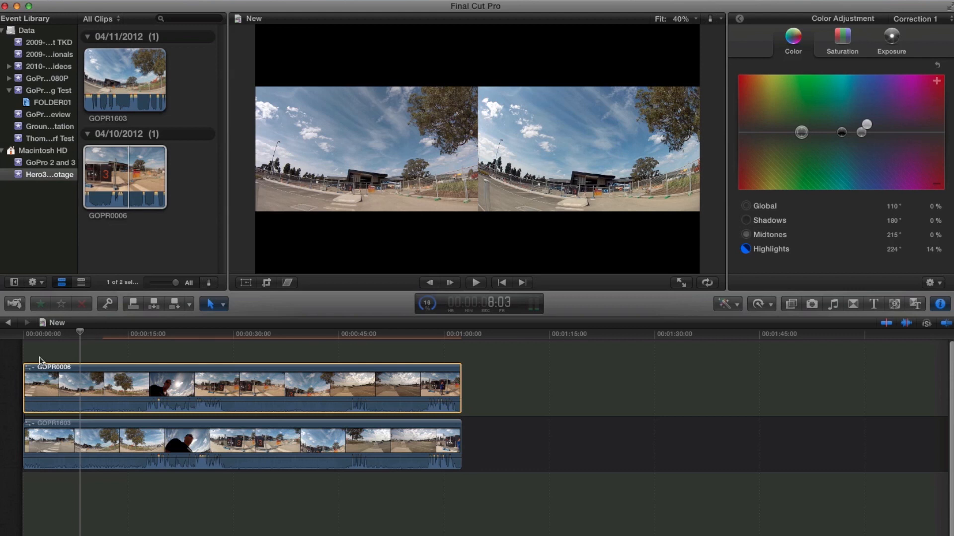
left_click(56, 333)
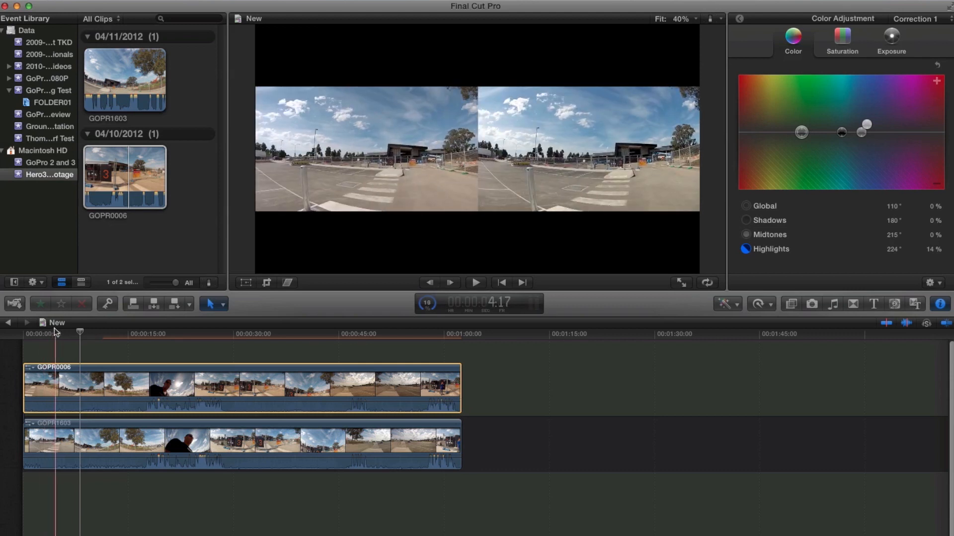